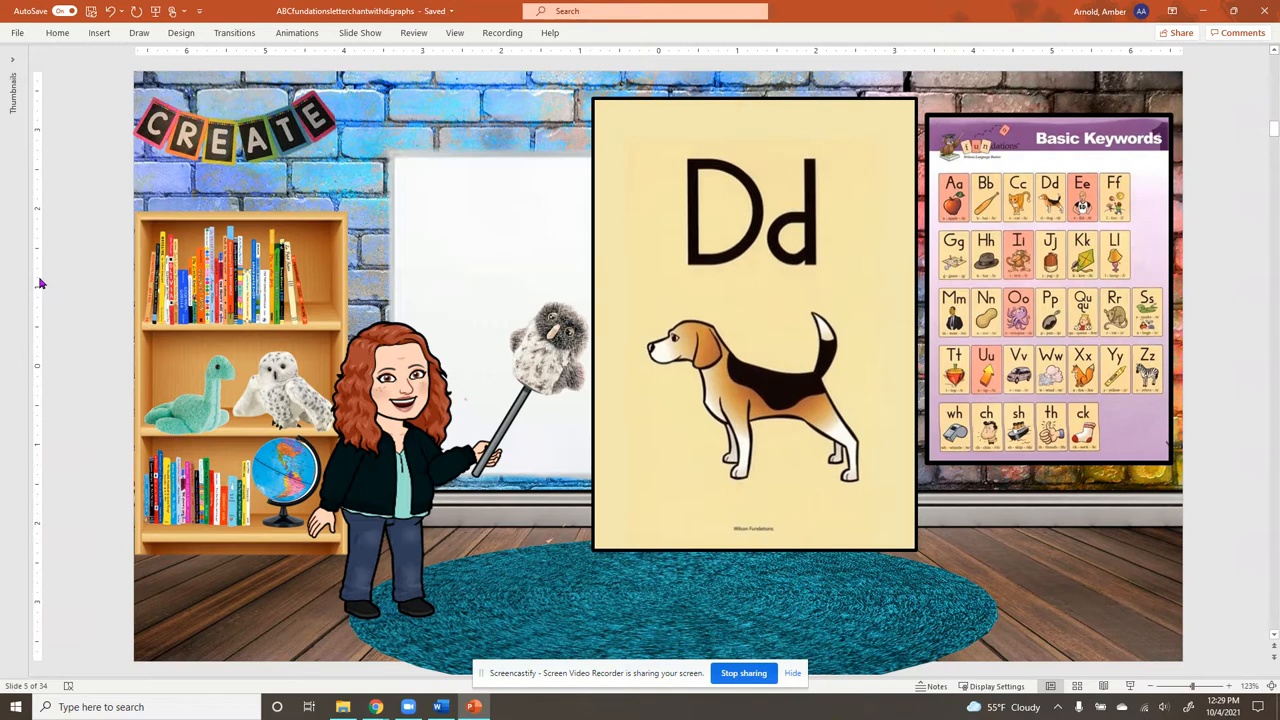
- Advance the slideshow through the Ee and following letter cards toward the Hh hat card
key(right)
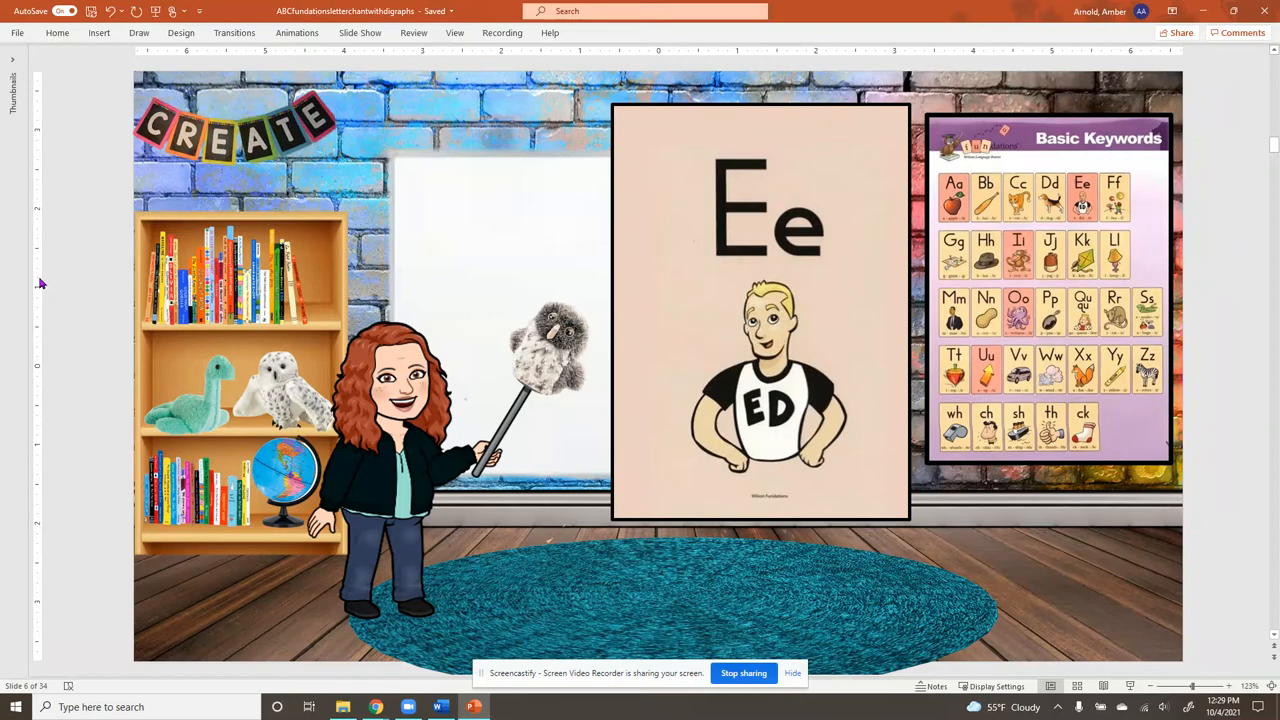
key(Right)
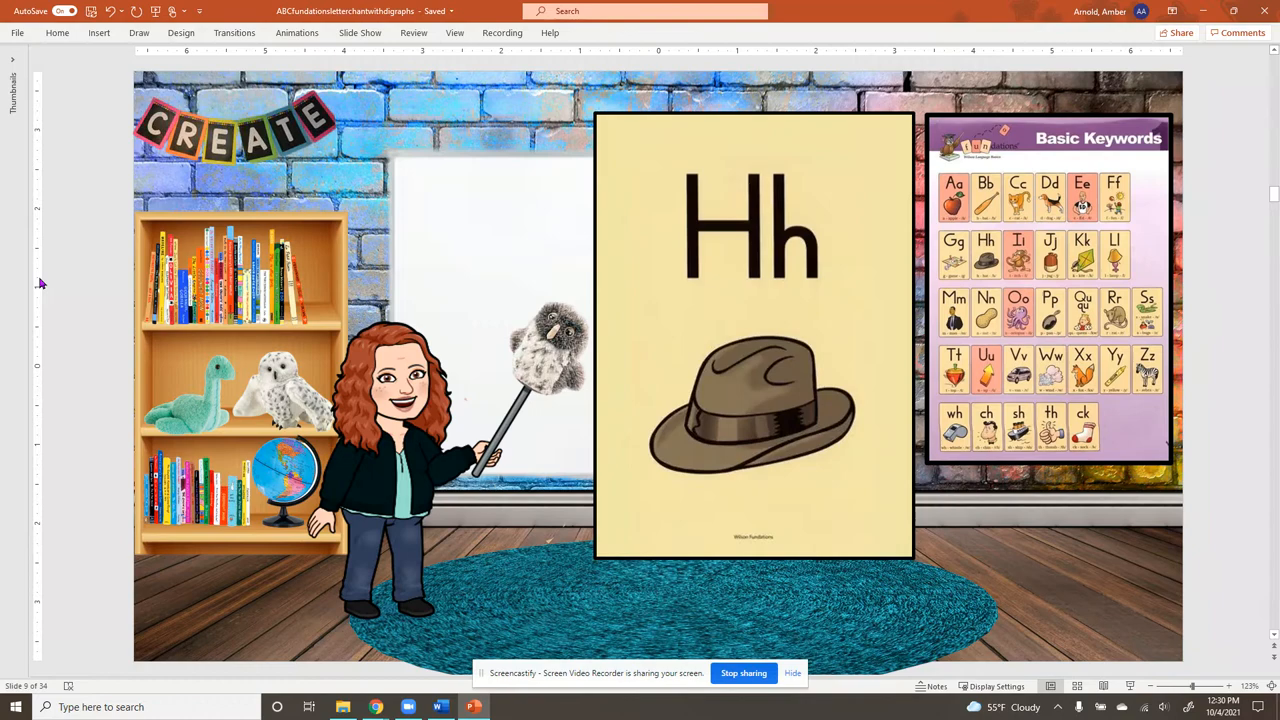
- Advance from the Ii monkey card onward toward the Mm man-in-suit card
key(right)
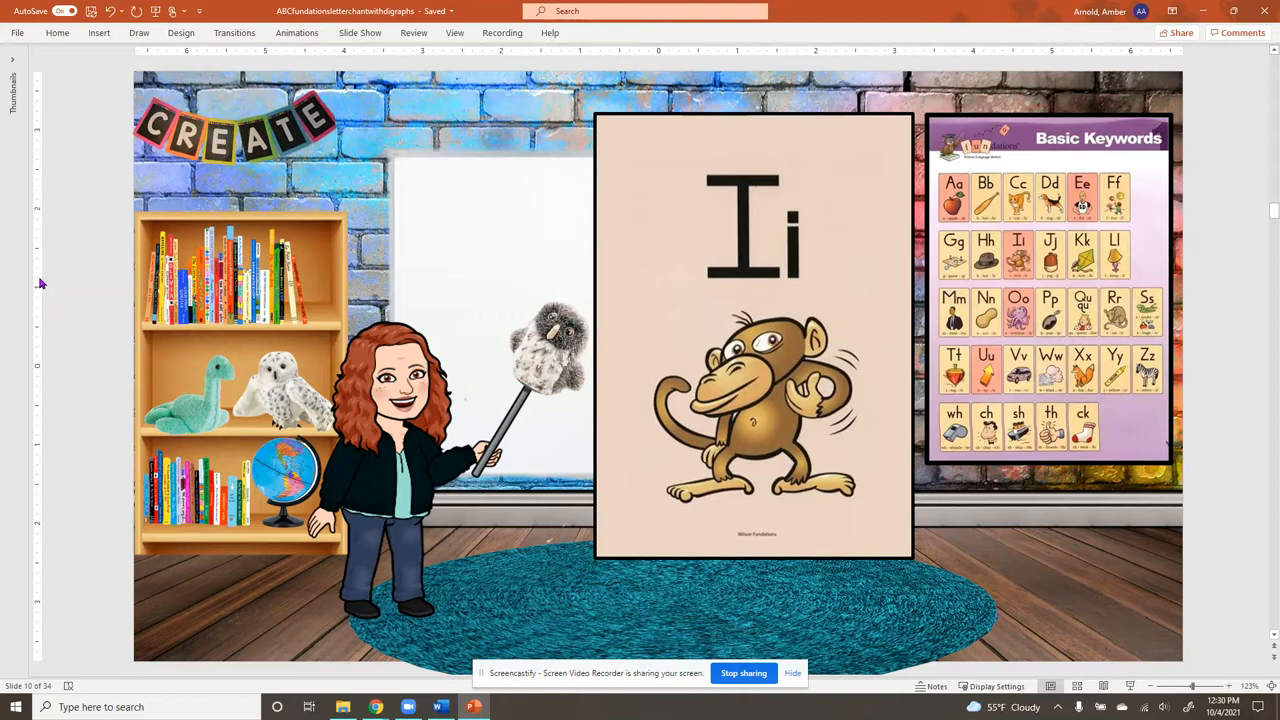
key(right)
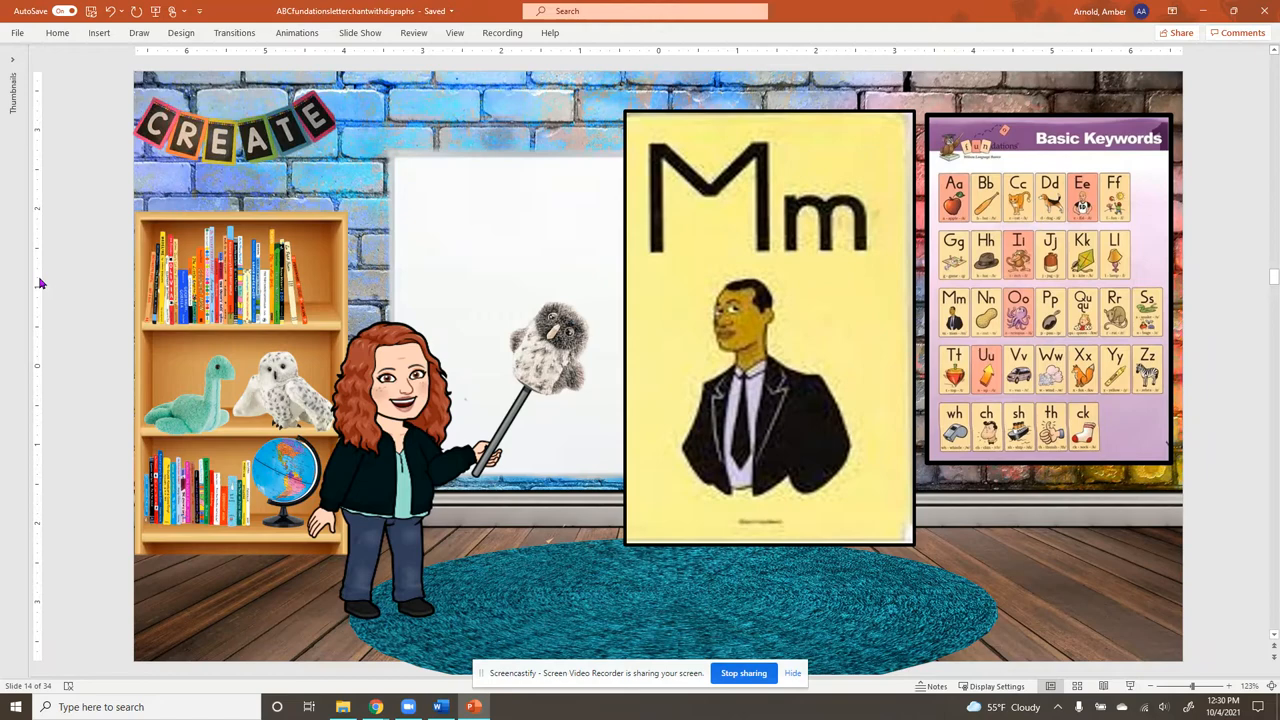
- Advance the slideshow past the Oo octopus letter card toward the Uu arrow card
key(right)
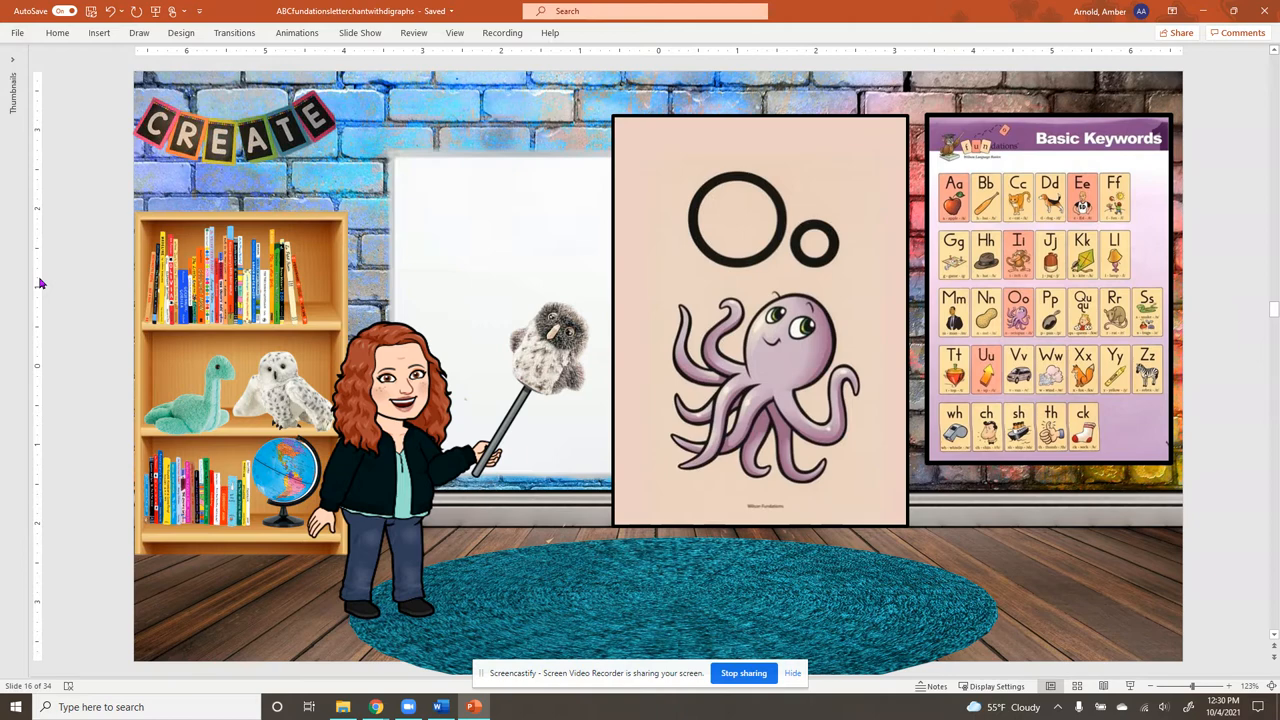
key(right)
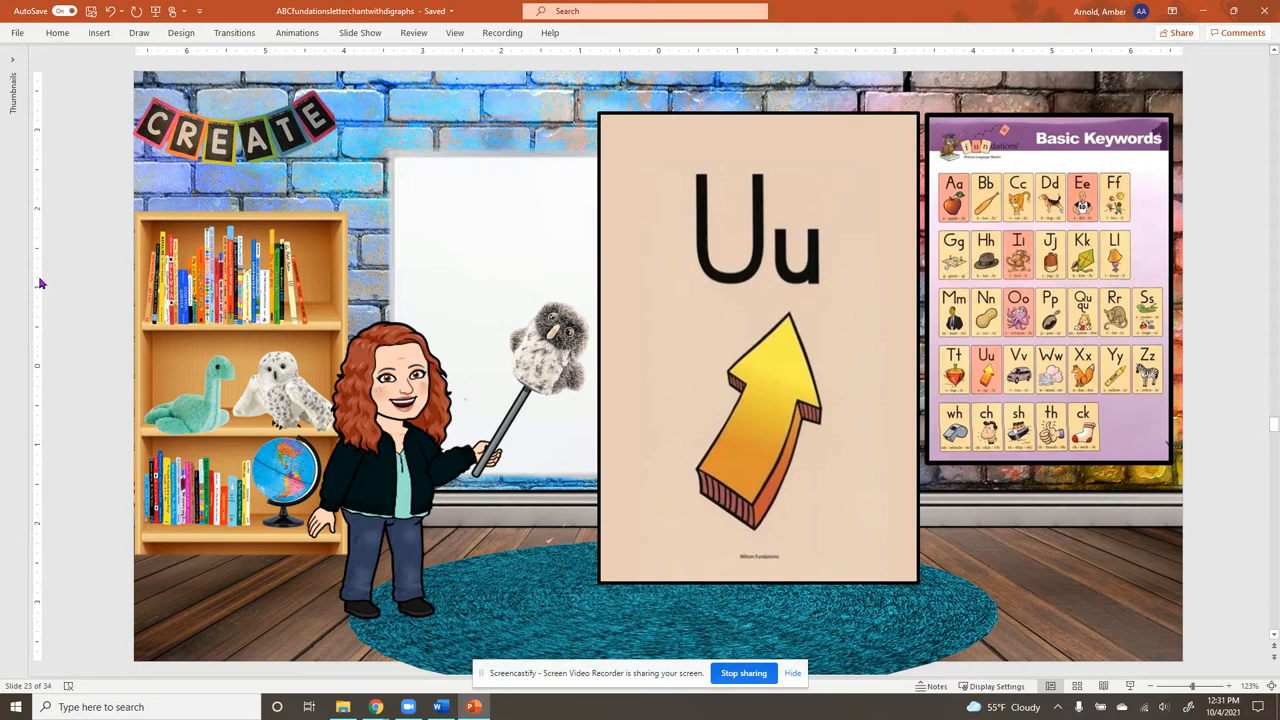
- Advance from the Uu arrow card to the Vv van card, slide 24 of 34
key(right)
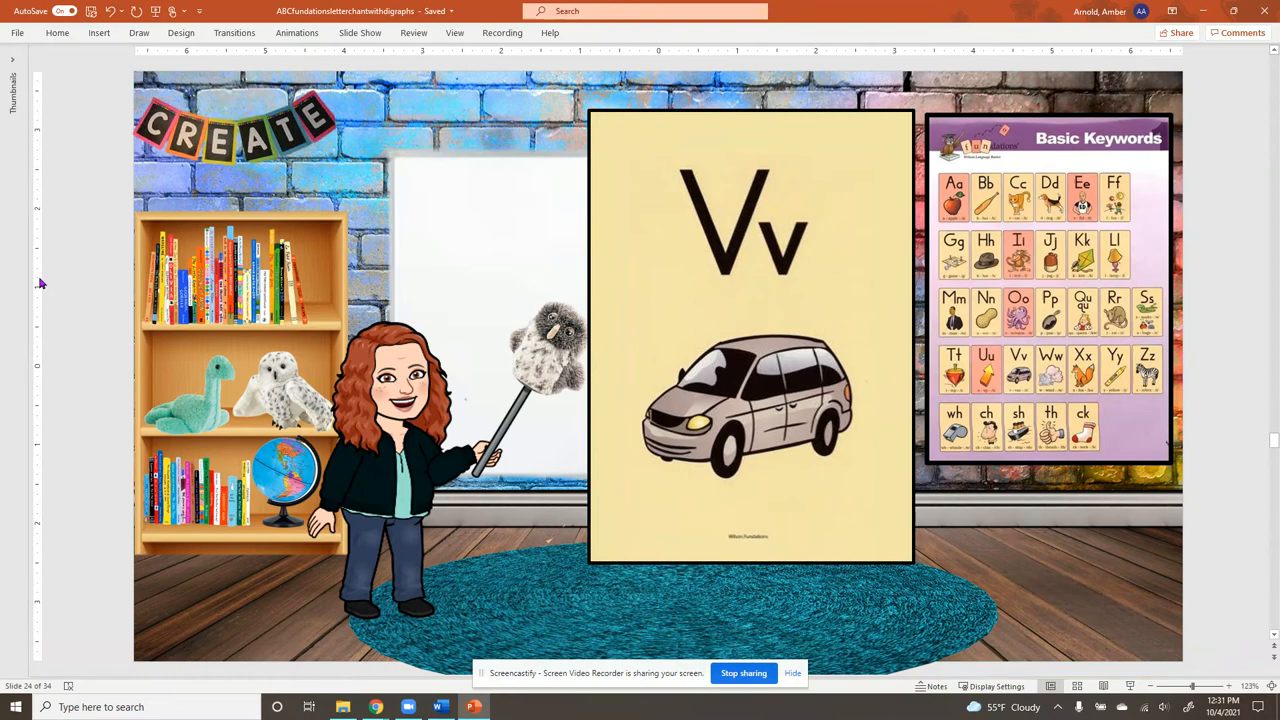